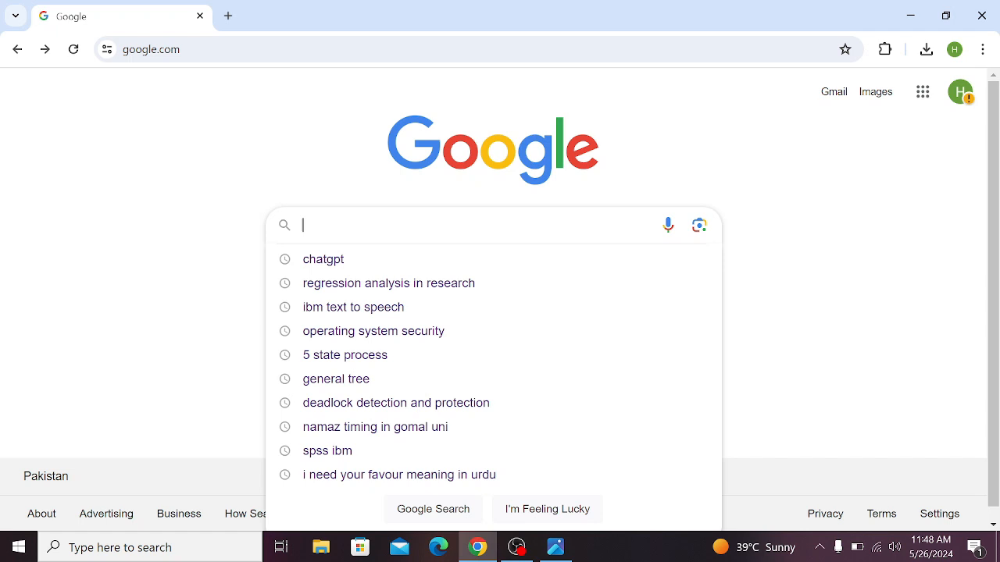
Search Google for 'chatgpt' and open the official ChatGPT site from the results
{"action": "type", "text": "cha"}
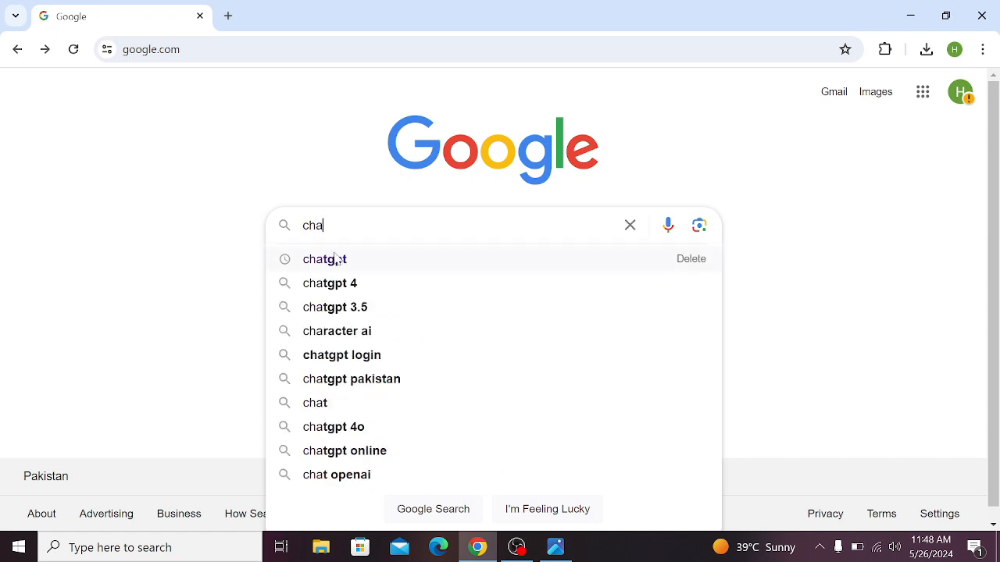
{"action": "left_click", "coordinate": [322, 258]}
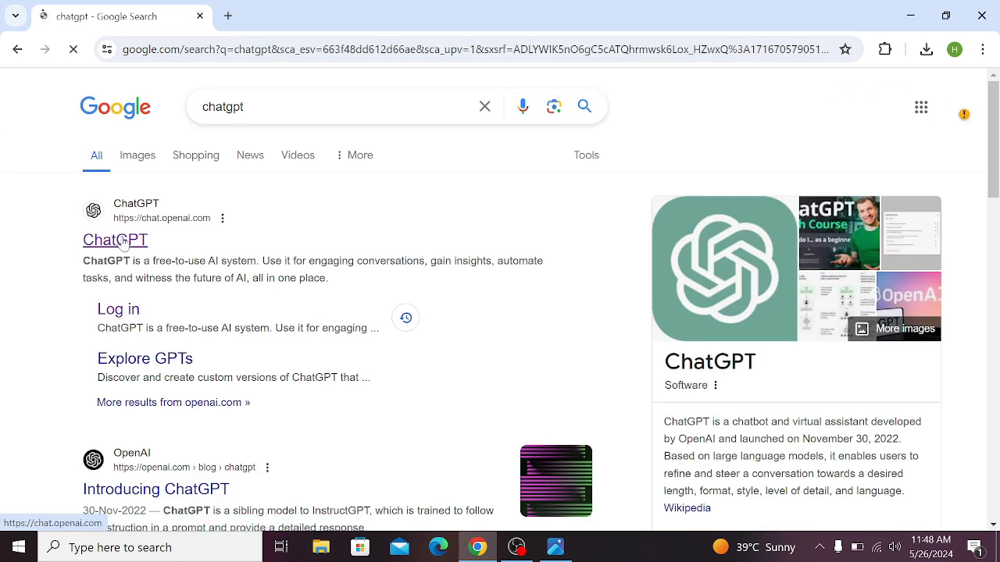
{"action": "left_click", "coordinate": [114, 239]}
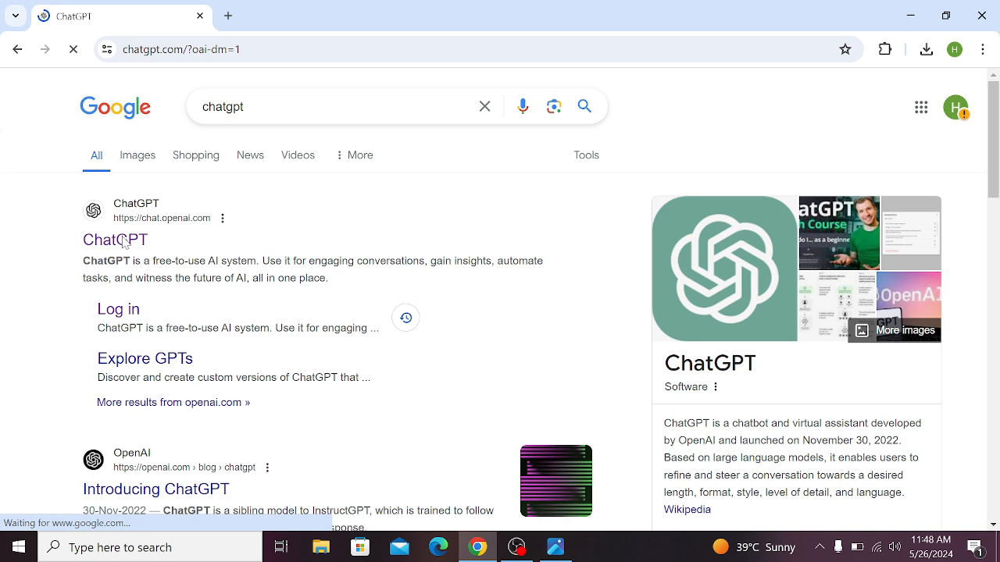
{"action": "left_click", "coordinate": [115, 240]}
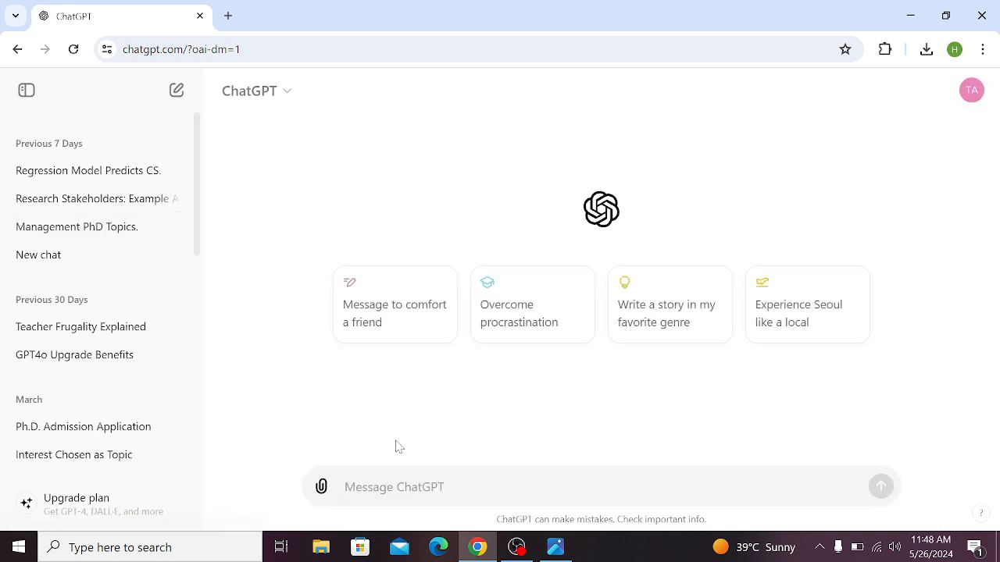
Attach the img_lr_table_r image from the Desktop to a new message
{"action": "left_click", "coordinate": [453, 487]}
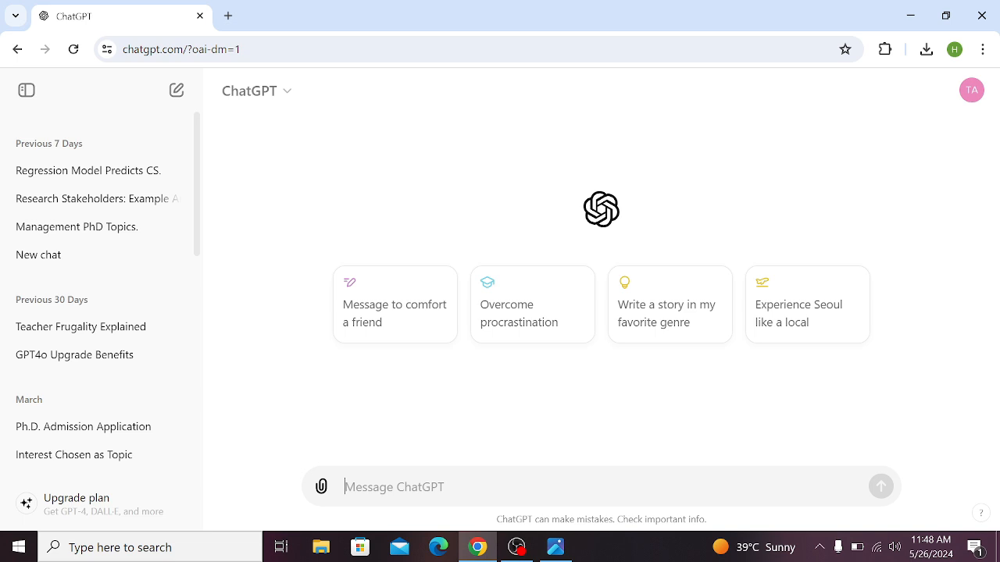
{"action": "mouse_move", "coordinate": [300, 463]}
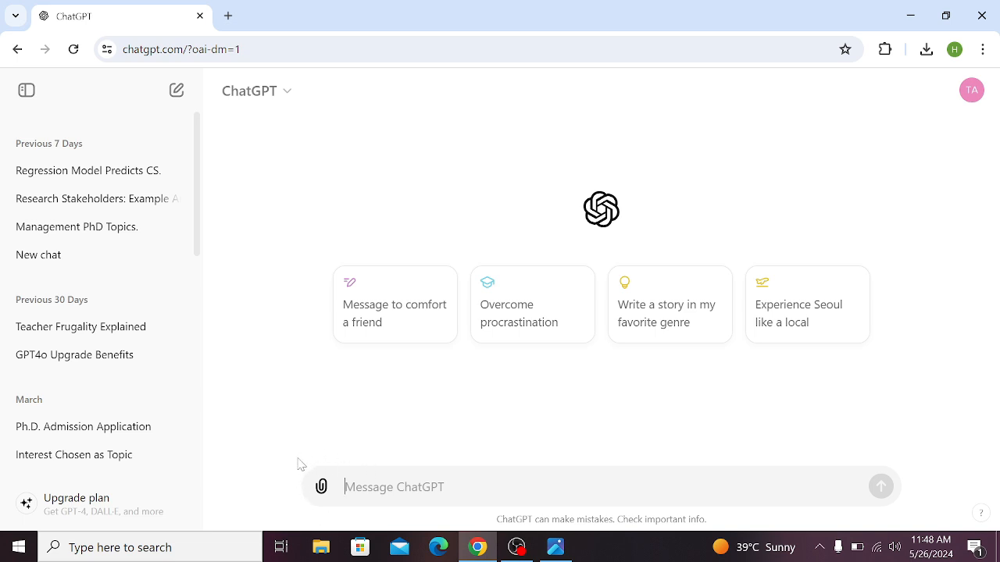
{"action": "mouse_move", "coordinate": [327, 502]}
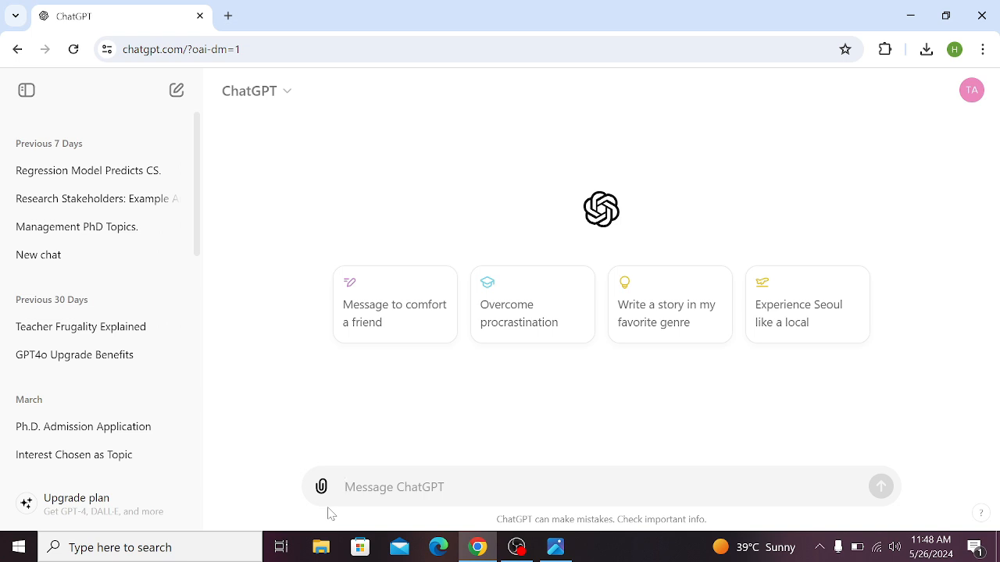
{"action": "left_click", "coordinate": [321, 486]}
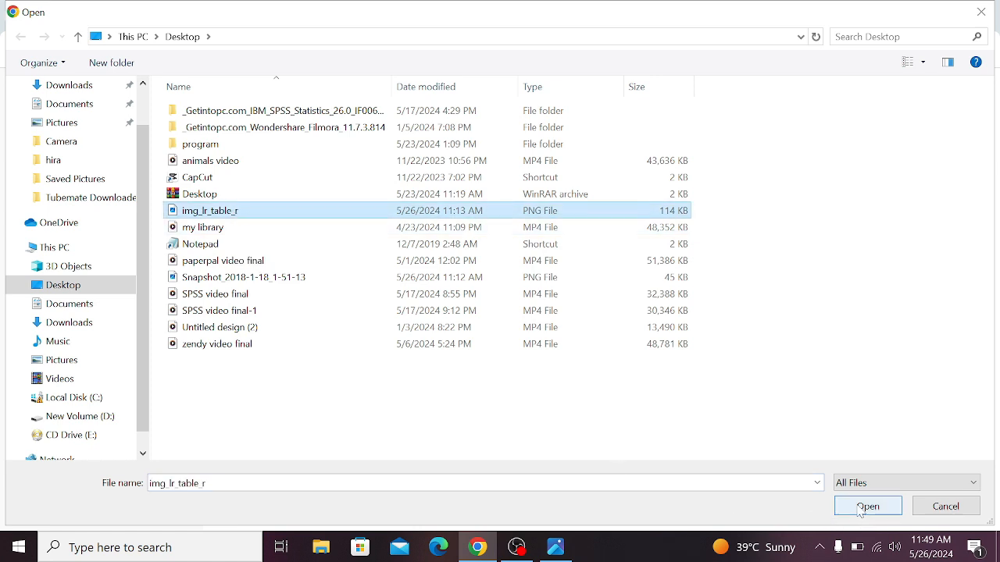
{"action": "left_click", "coordinate": [867, 506]}
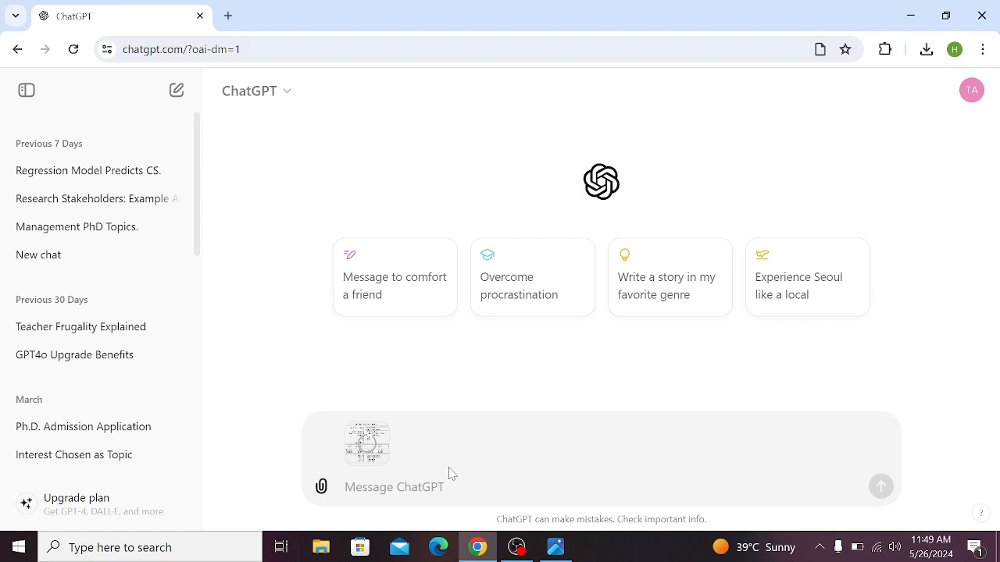
Send the attached table with the message 'please interpret these results'
{"action": "type", "text": "please"}
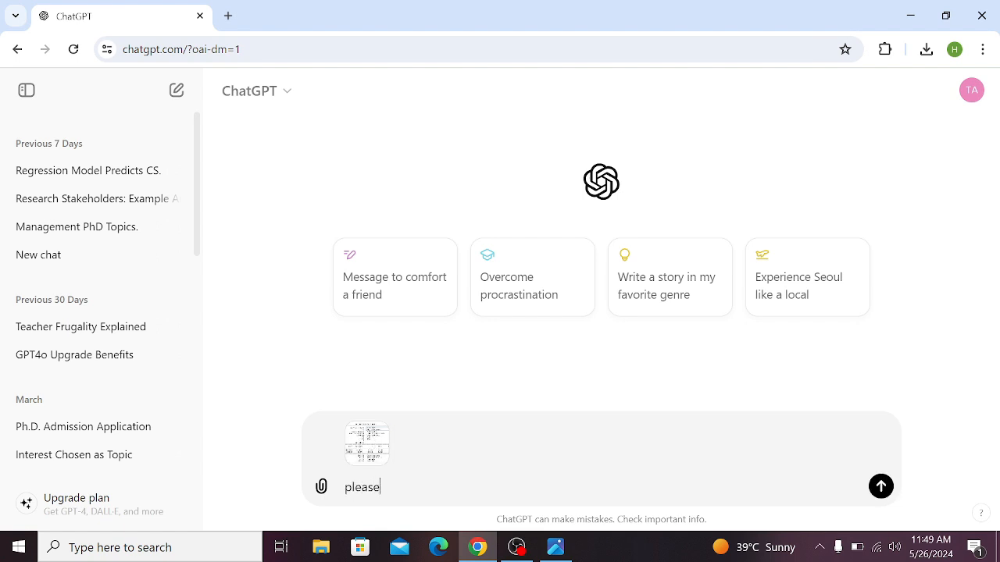
{"action": "type", "text": "int"}
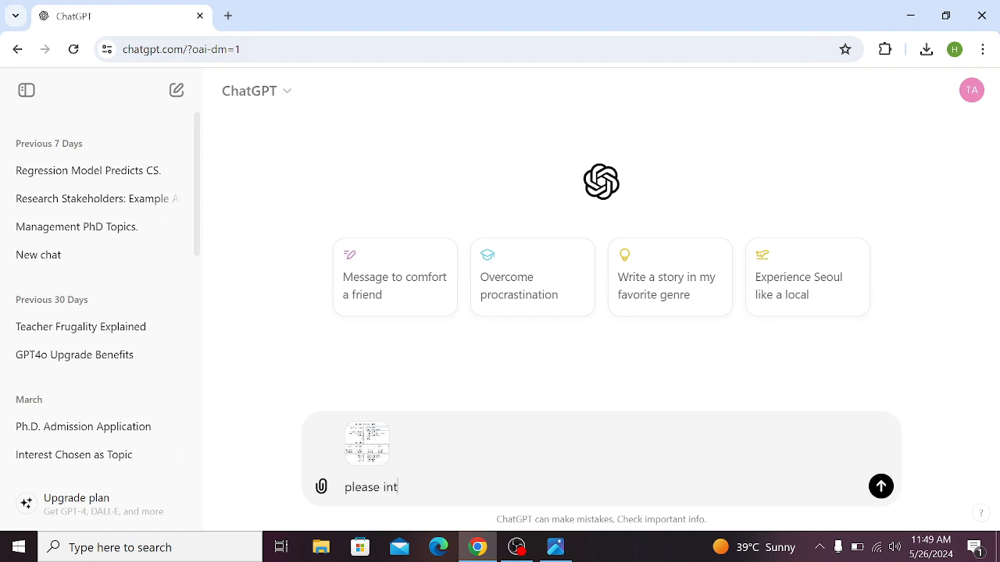
{"action": "type", "text": "erpret thes"}
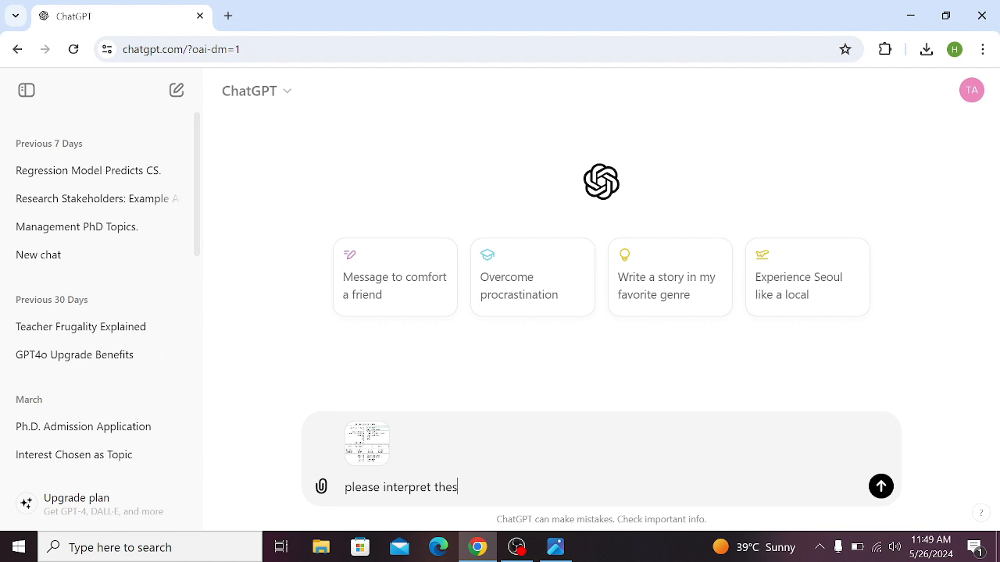
{"action": "type", "text": "e results"}
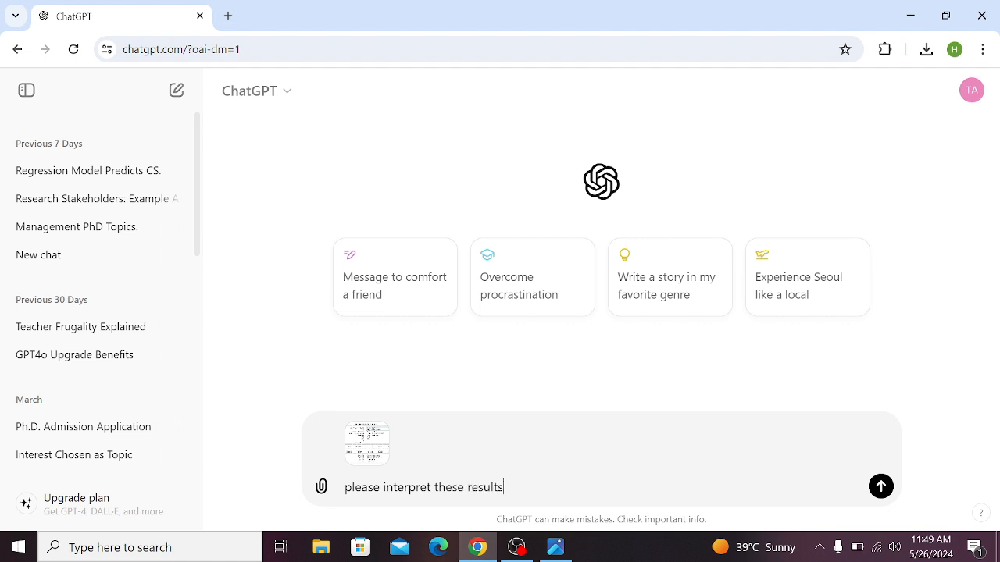
{"action": "left_click", "coordinate": [880, 486]}
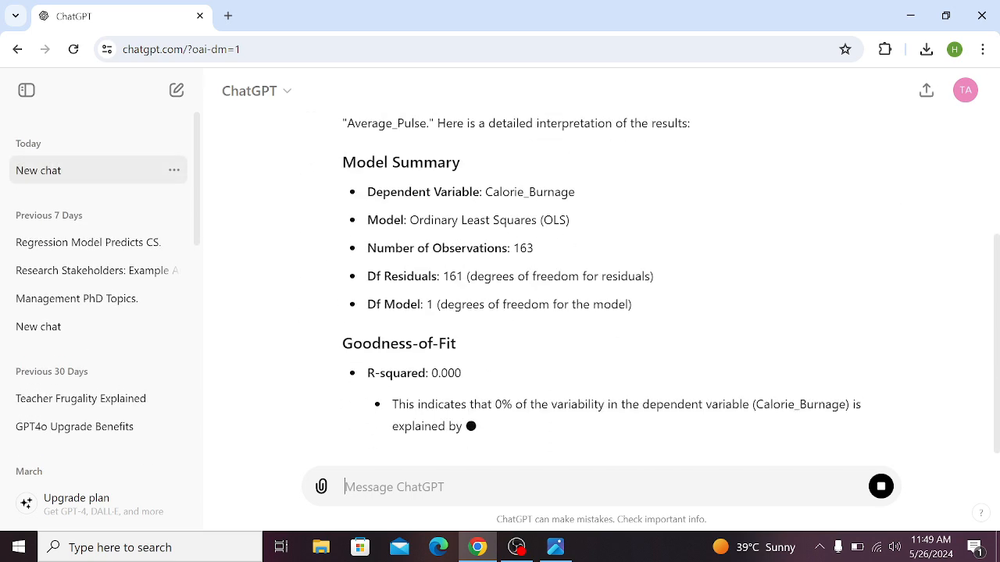
Scroll through the reply's Model Summary, Coefficients, diagnostics and Conclusion sections
{"action": "scroll", "scroll_direction": "down", "scroll_amount": 3}
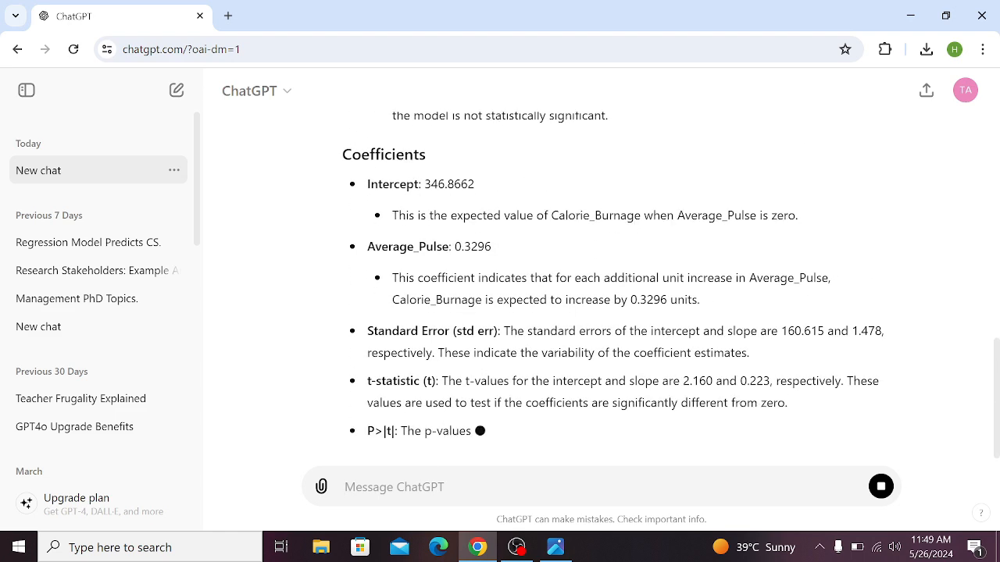
{"action": "scroll", "scroll_direction": "down", "scroll_amount": 3}
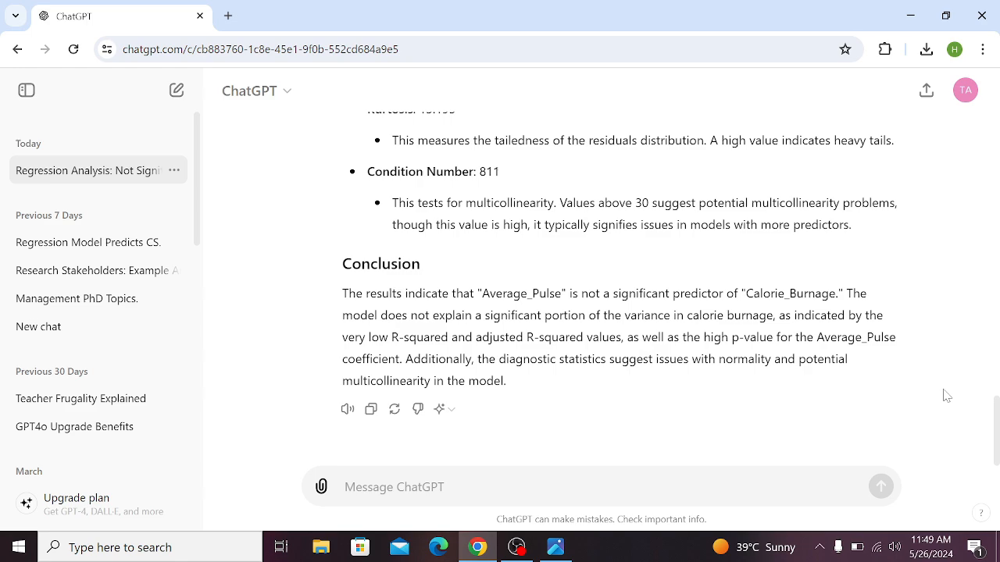
{"action": "scroll", "scroll_direction": "up", "scroll_amount": 3}
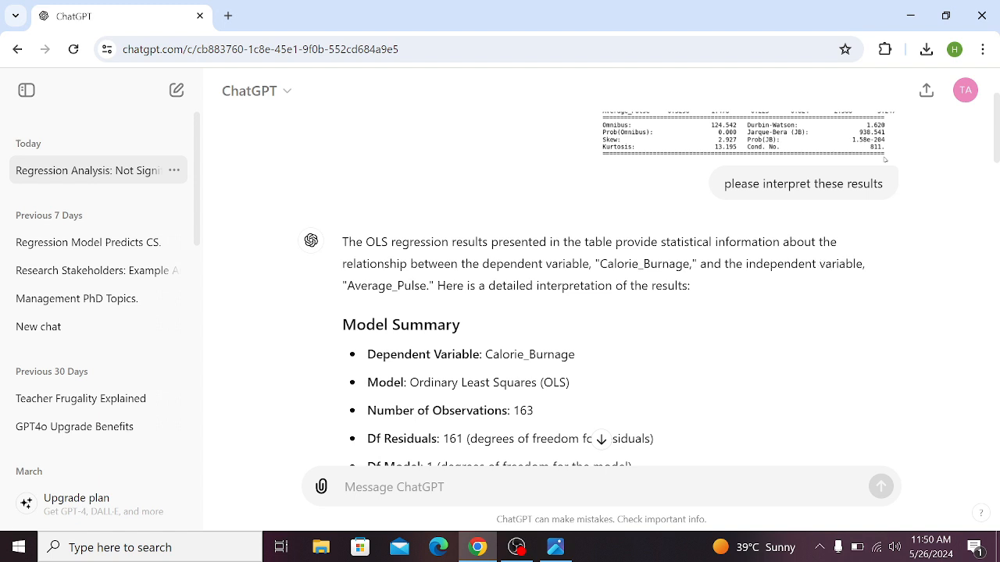
{"action": "mouse_move", "coordinate": [341, 268]}
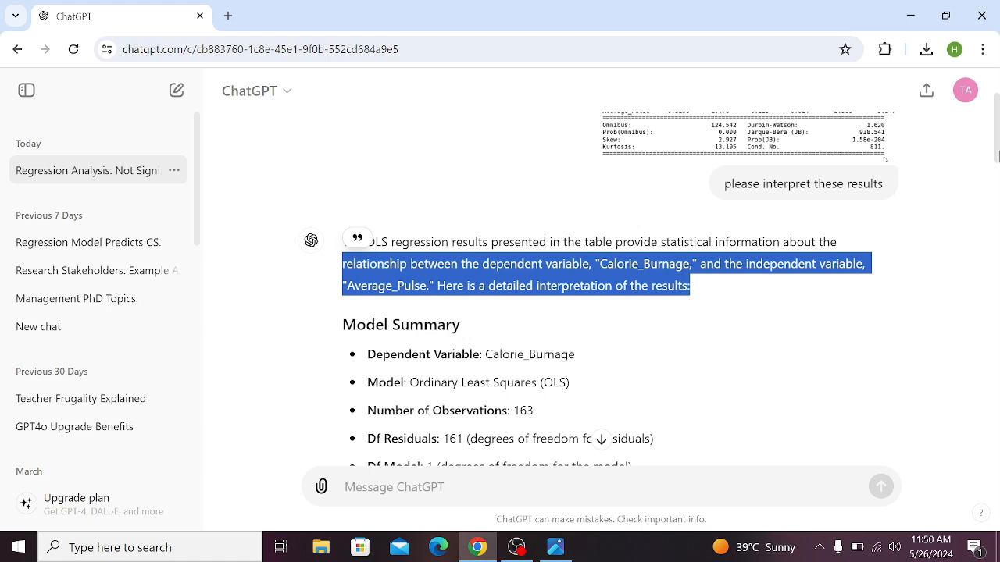
Scroll the reply down slightly to show the full Model Summary list
{"action": "scroll", "scroll_direction": "down", "scroll_amount": 3}
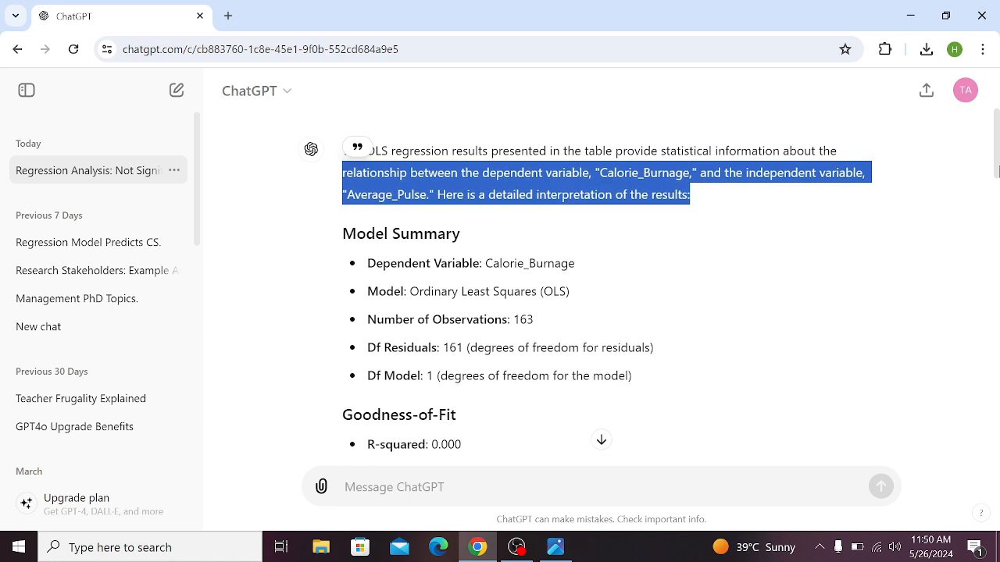
{"action": "mouse_move", "coordinate": [400, 250]}
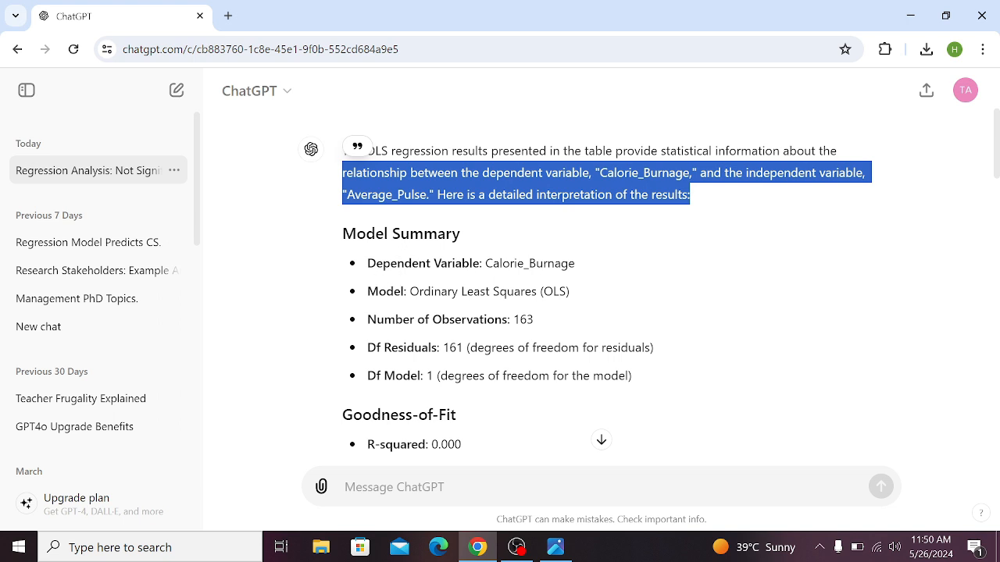
{"action": "mouse_move", "coordinate": [383, 312]}
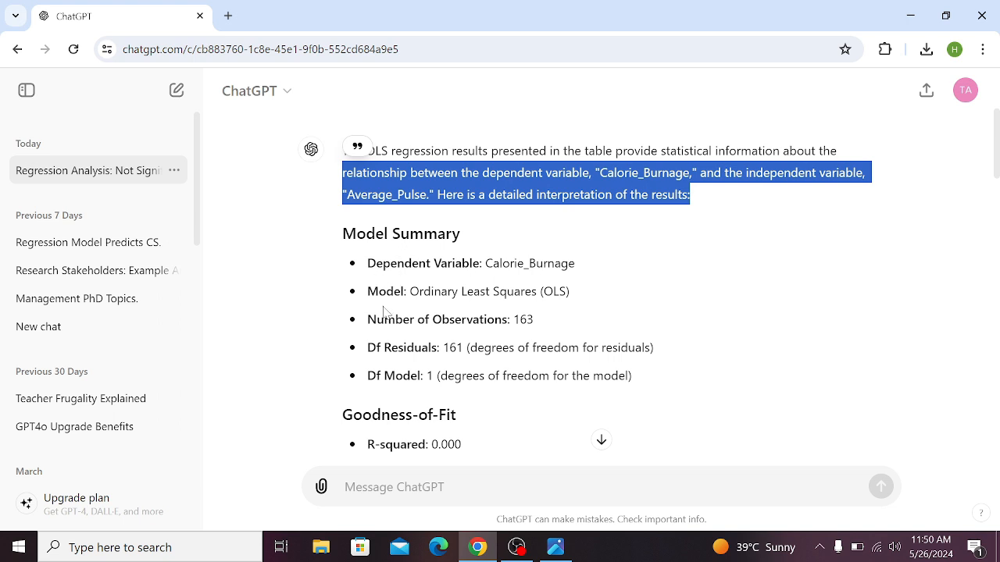
{"action": "mouse_move", "coordinate": [427, 394]}
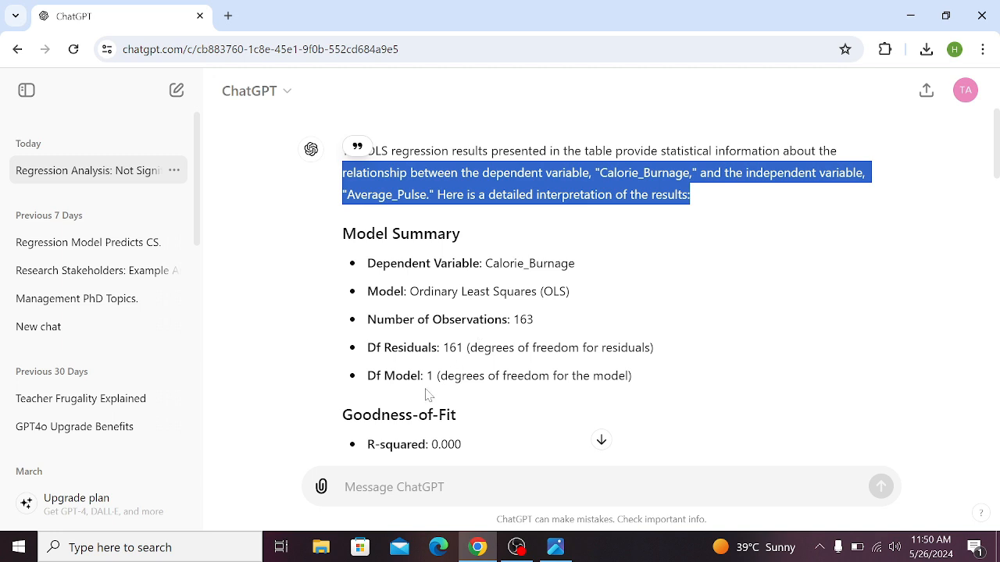
{"action": "mouse_move", "coordinate": [753, 376]}
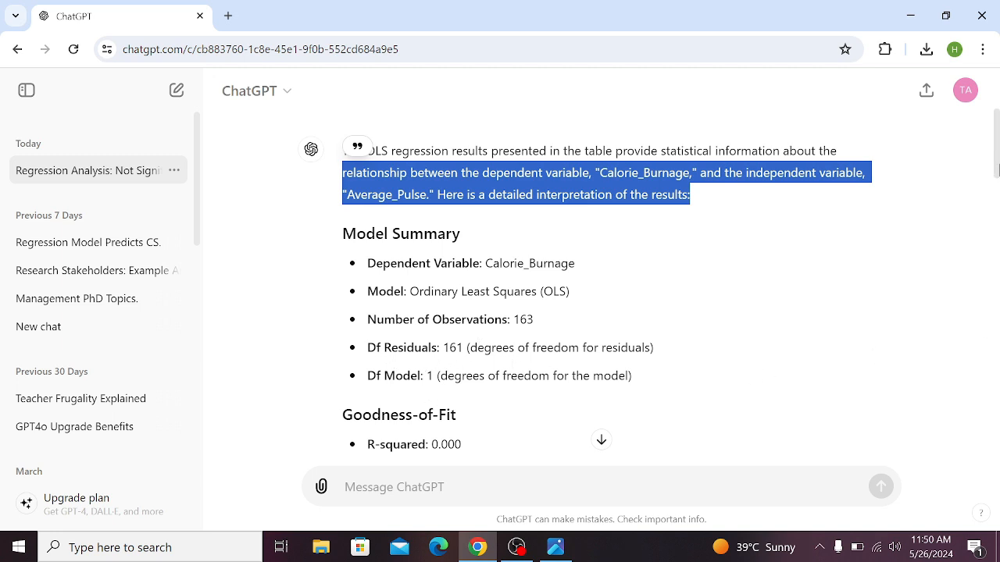
Scroll down to the Conclusion and highlight its explanation of the poor model fit
{"action": "scroll", "scroll_direction": "down", "scroll_amount": 3}
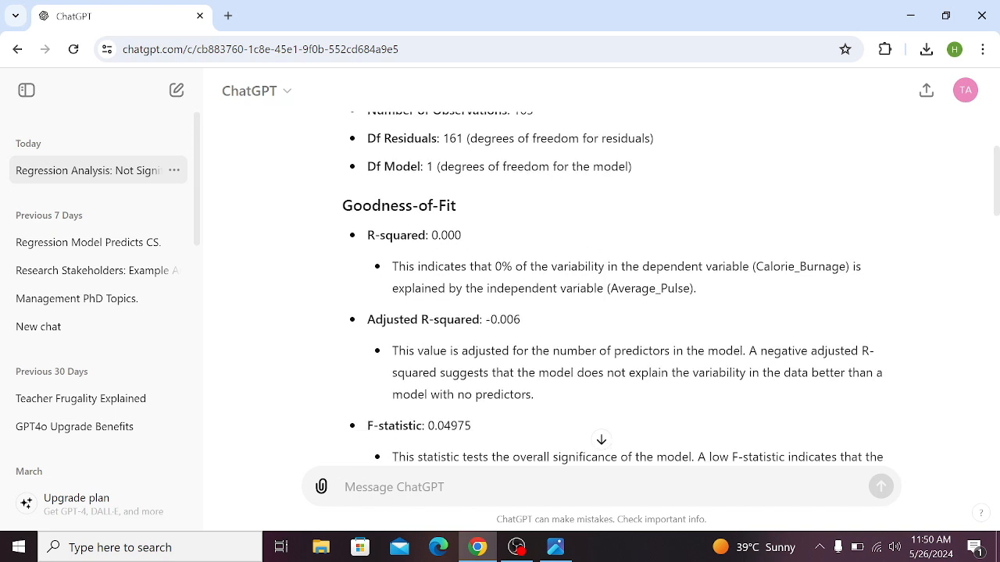
{"action": "mouse_move", "coordinate": [619, 310]}
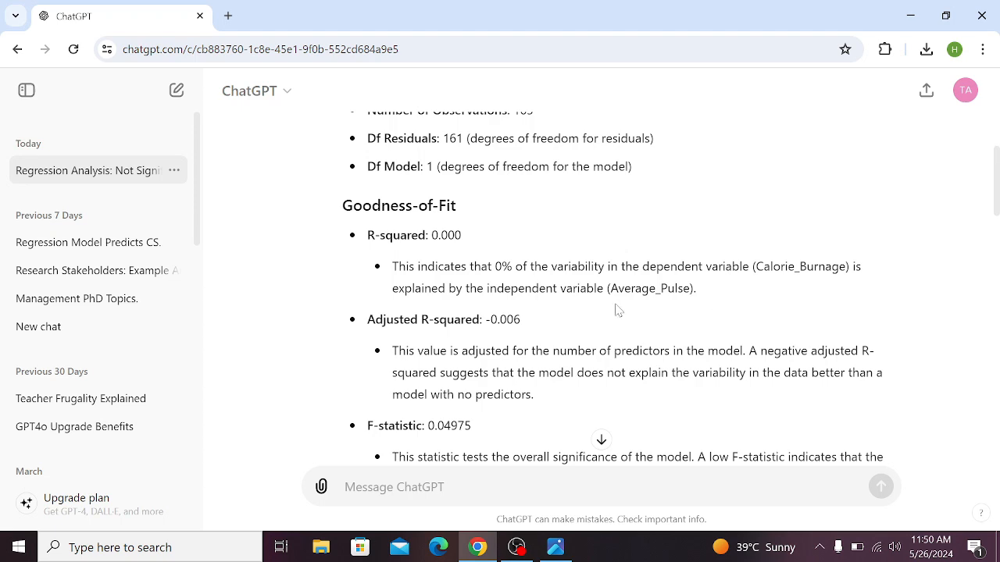
{"action": "mouse_move", "coordinate": [993, 203]}
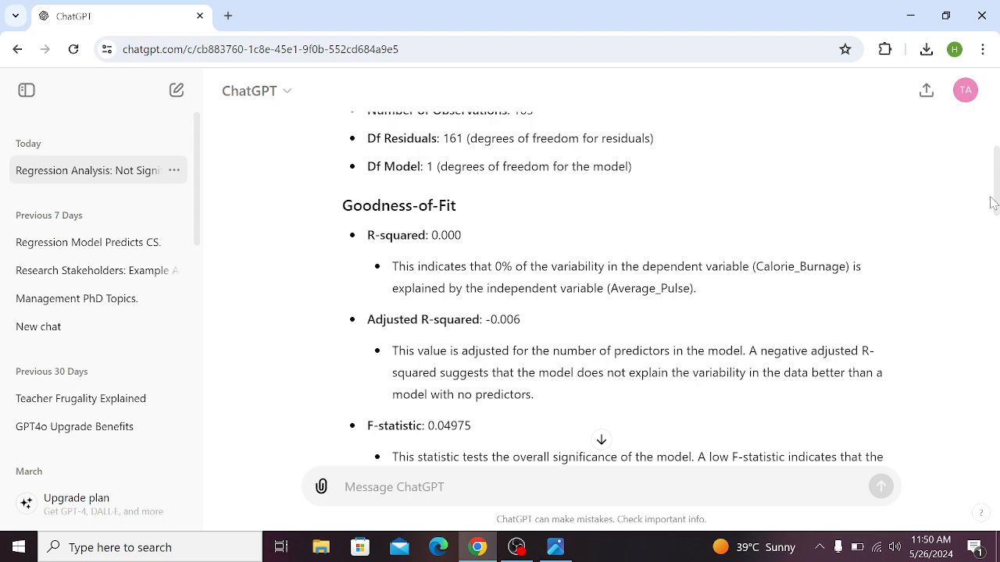
{"action": "scroll", "scroll_direction": "down", "scroll_amount": 3}
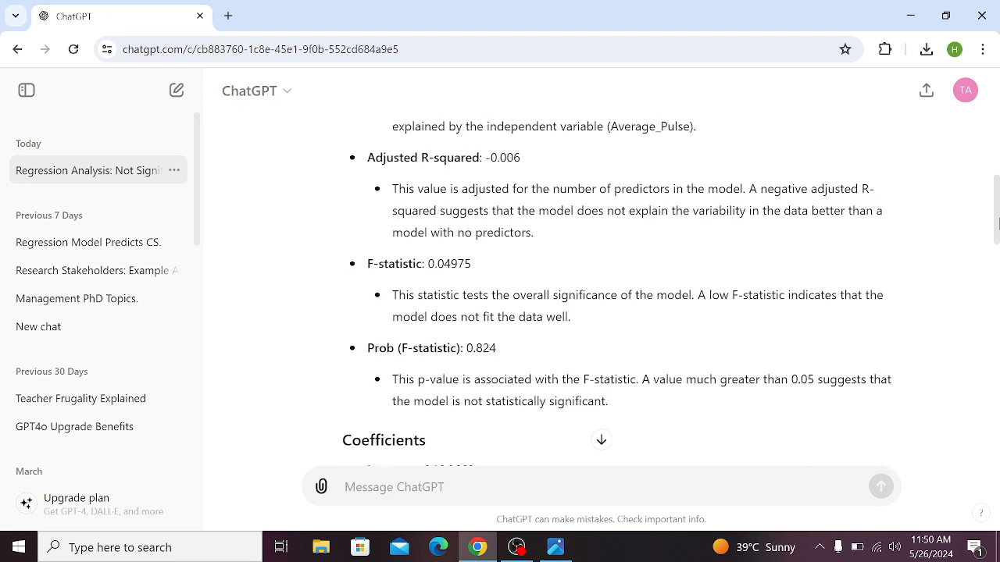
{"action": "scroll", "scroll_direction": "down", "scroll_amount": 3}
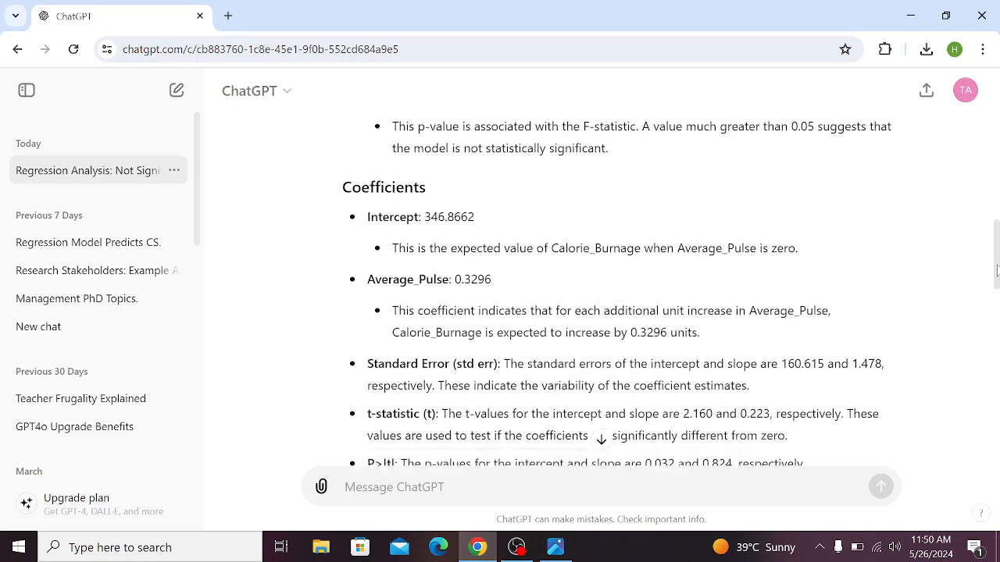
{"action": "scroll", "scroll_direction": "down", "scroll_amount": 3}
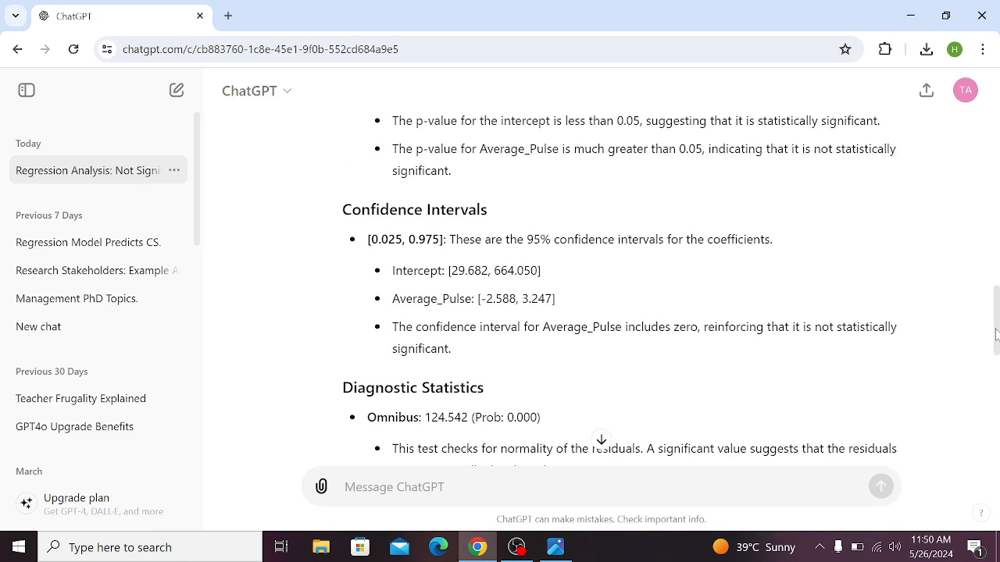
{"action": "scroll", "scroll_direction": "down", "scroll_amount": 3}
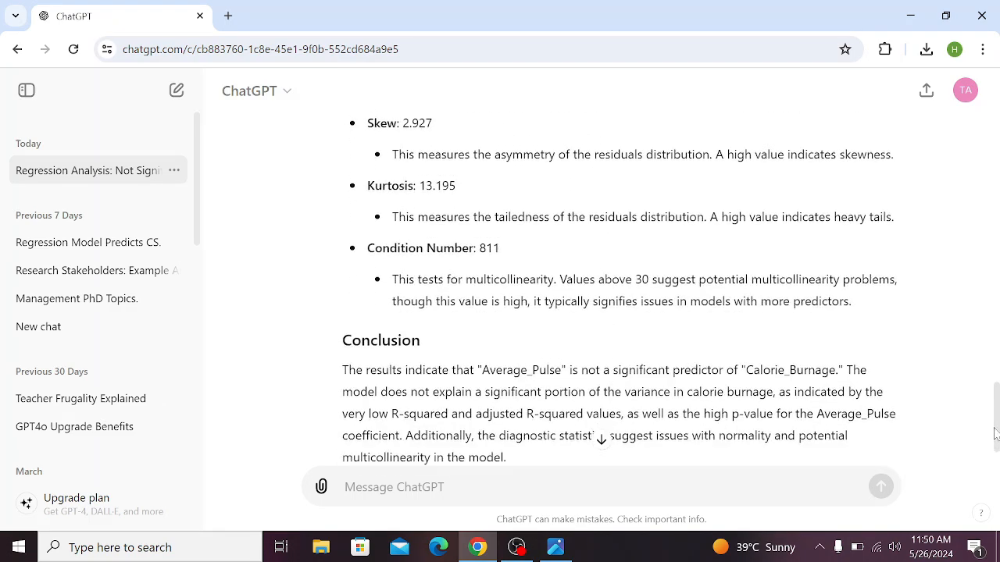
{"action": "scroll", "scroll_direction": "down", "scroll_amount": 3}
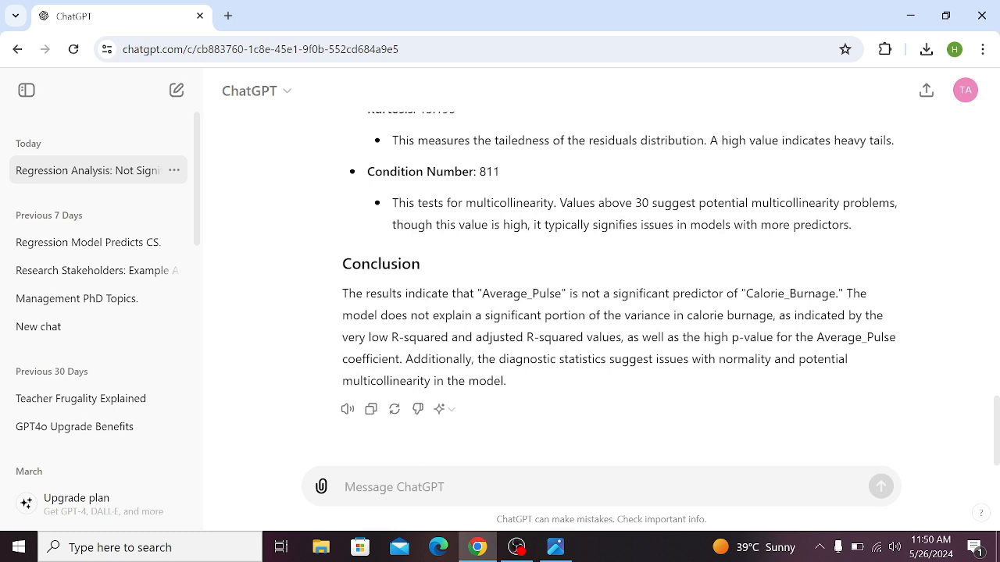
{"action": "left_click_drag", "start_coordinate": [342, 315], "coordinate": [506, 381]}
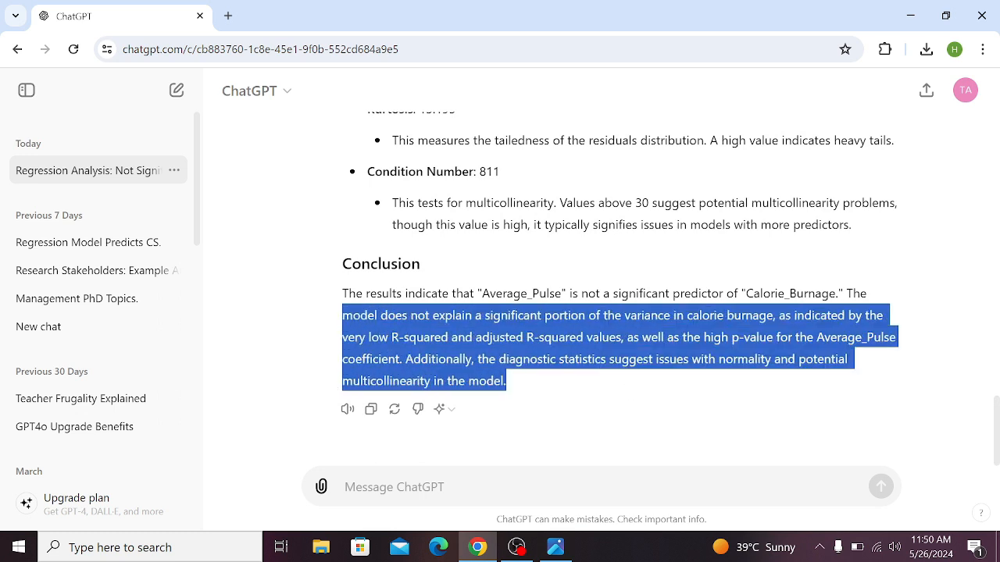